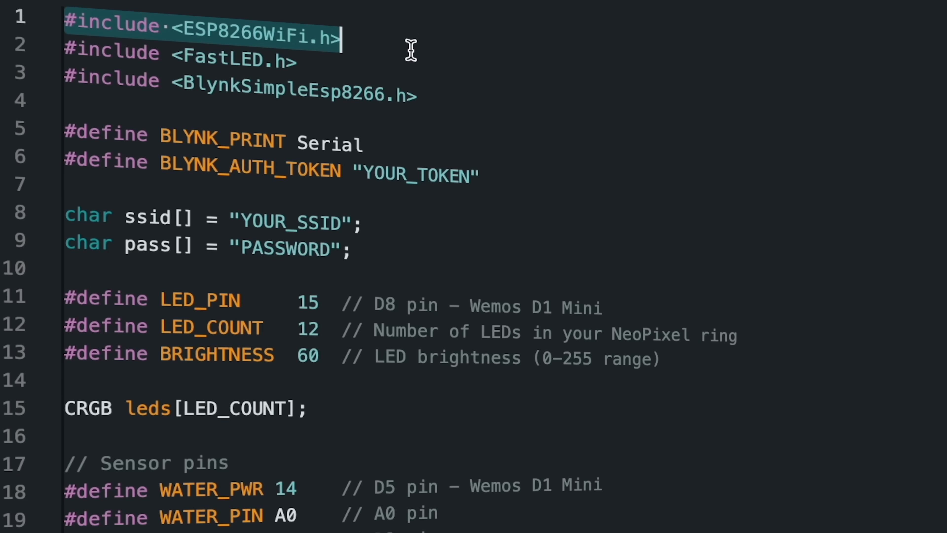
Walk through the sketch's Wi-Fi SSID and password lines in the Arduino IDE
{"action": "key", "text": "Down"}
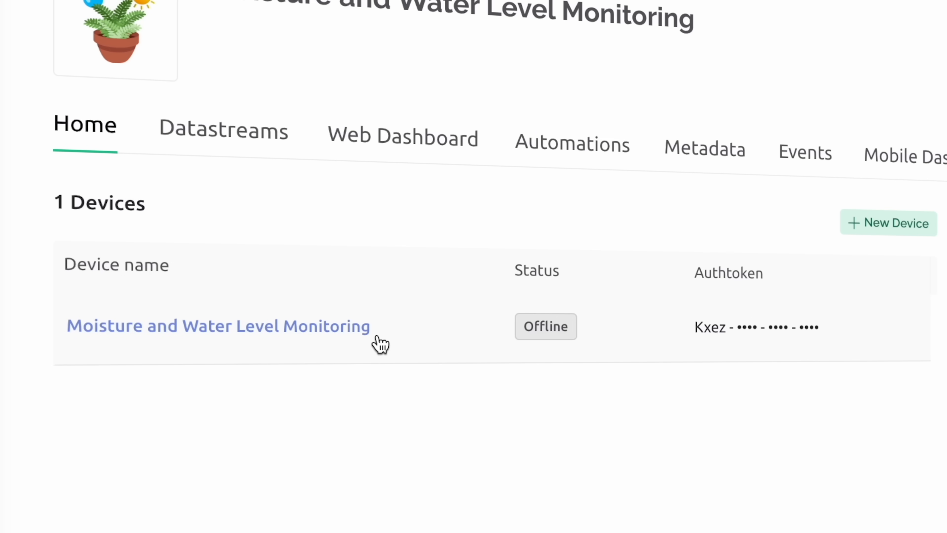
{"action": "mouse_move", "coordinate": [728, 337]}
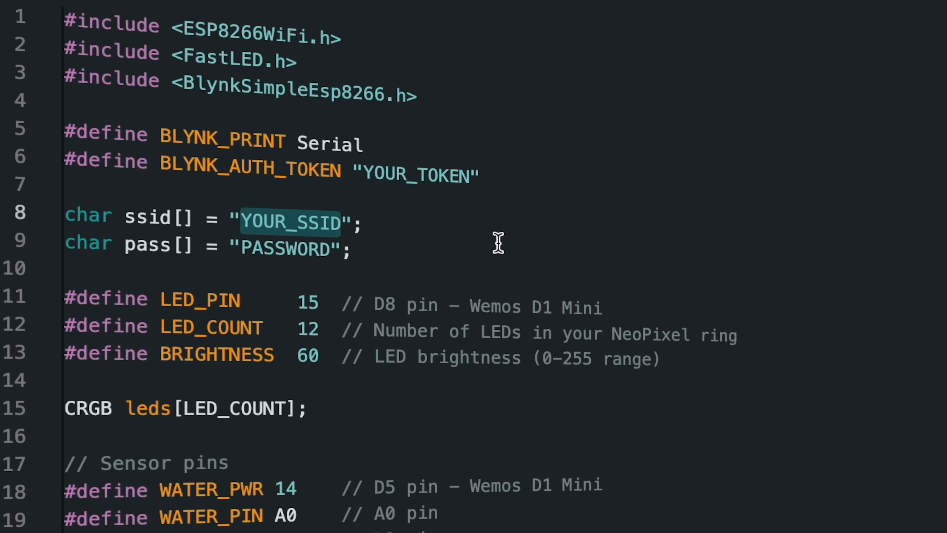
{"action": "left_click", "coordinate": [294, 321]}
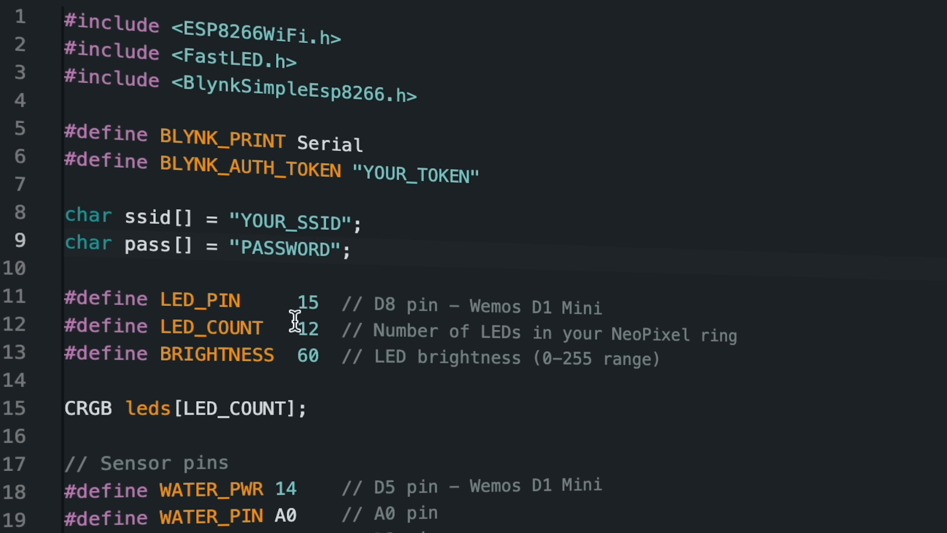
{"action": "triple_click", "coordinate": [293, 302]}
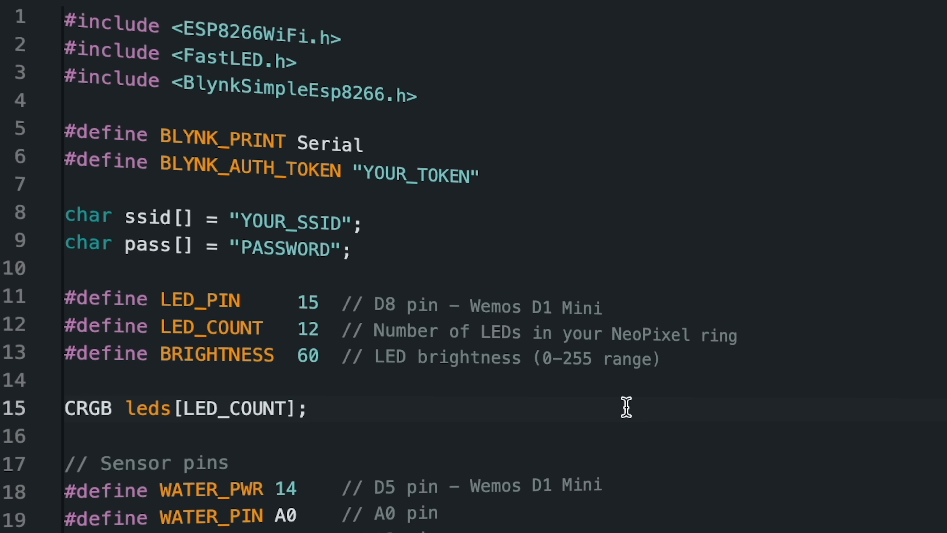
{"action": "scroll", "scroll_direction": "down", "scroll_amount": 3}
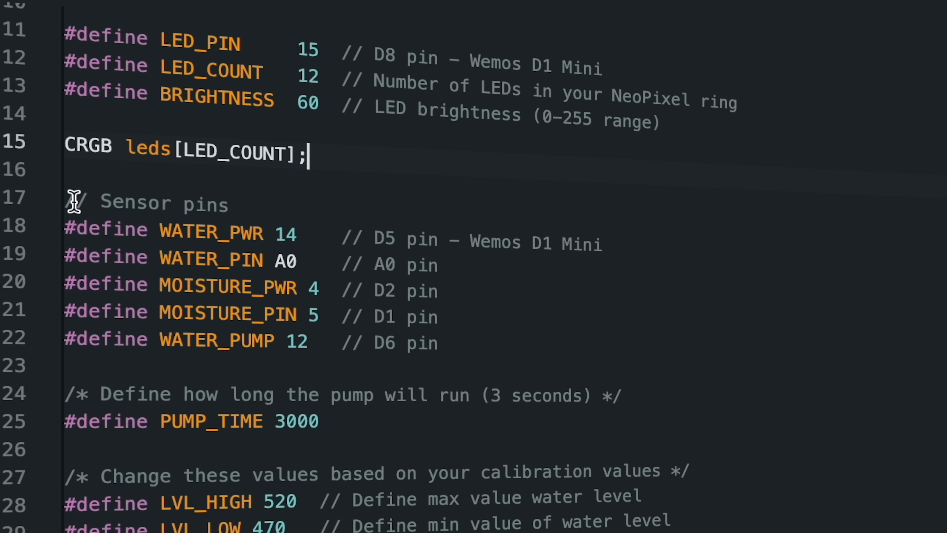
{"action": "left_click_drag", "start_coordinate": [65, 202], "coordinate": [436, 343]}
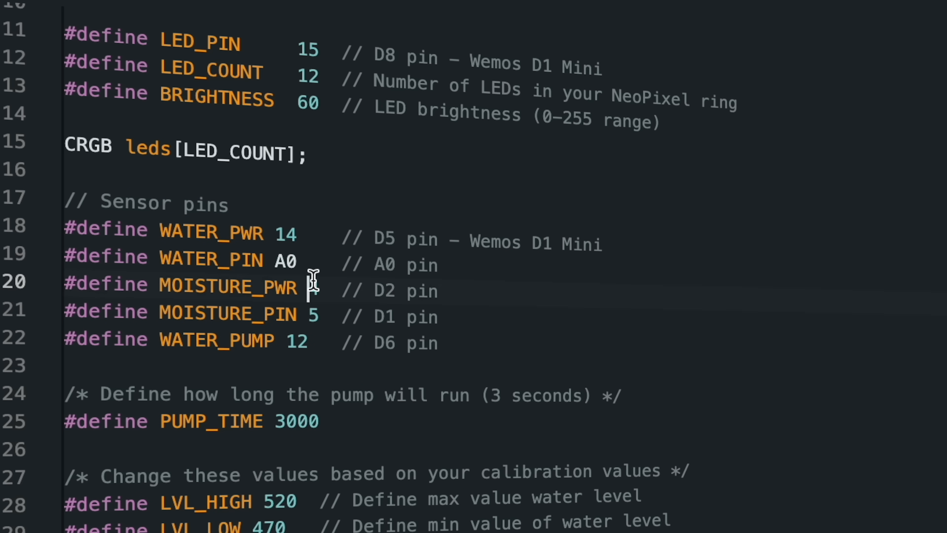
Review the water pump pin 12, pump run duration and measurement interval, commenting '// 10 Secon'
{"action": "double_click", "coordinate": [293, 339]}
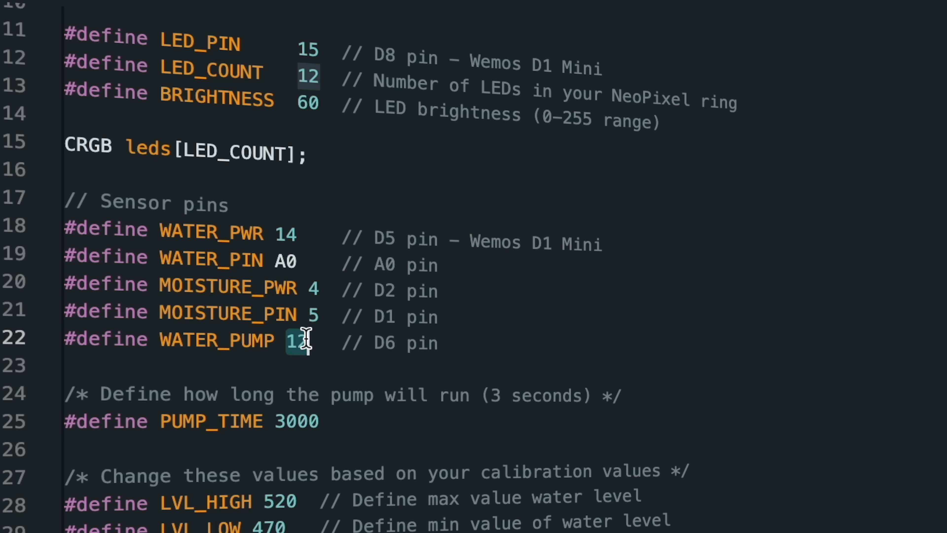
{"action": "scroll", "scroll_direction": "down", "scroll_amount": 3}
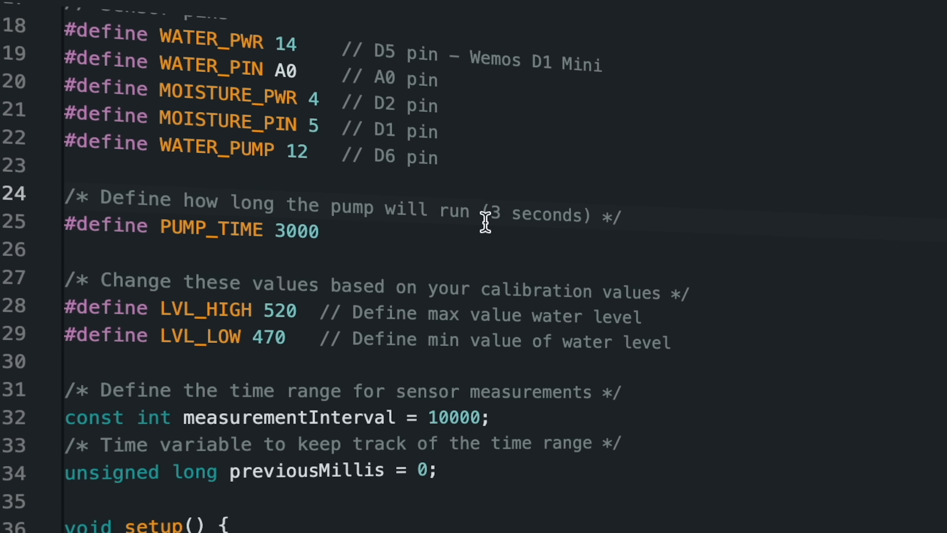
{"action": "double_click", "coordinate": [296, 229]}
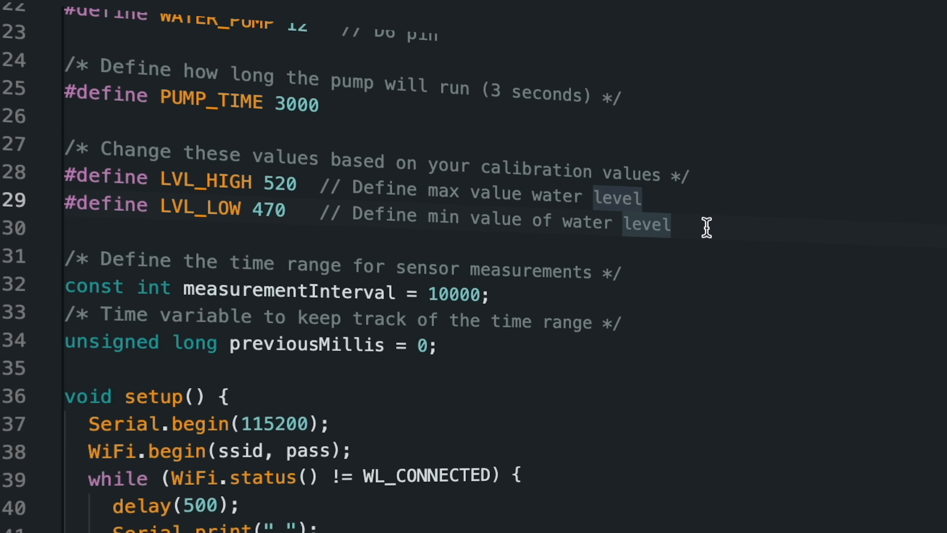
{"action": "triple_click", "coordinate": [339, 260]}
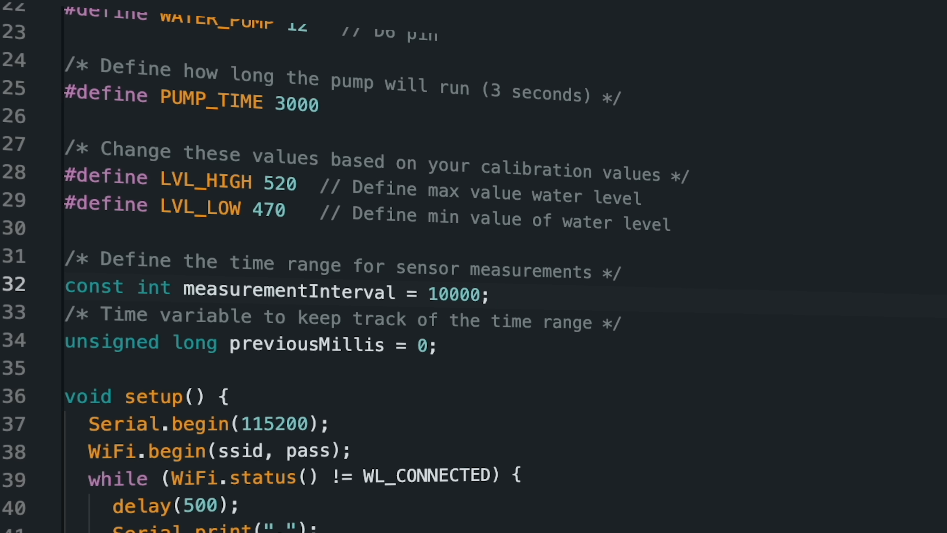
{"action": "type", "text": "// 10 Secon"}
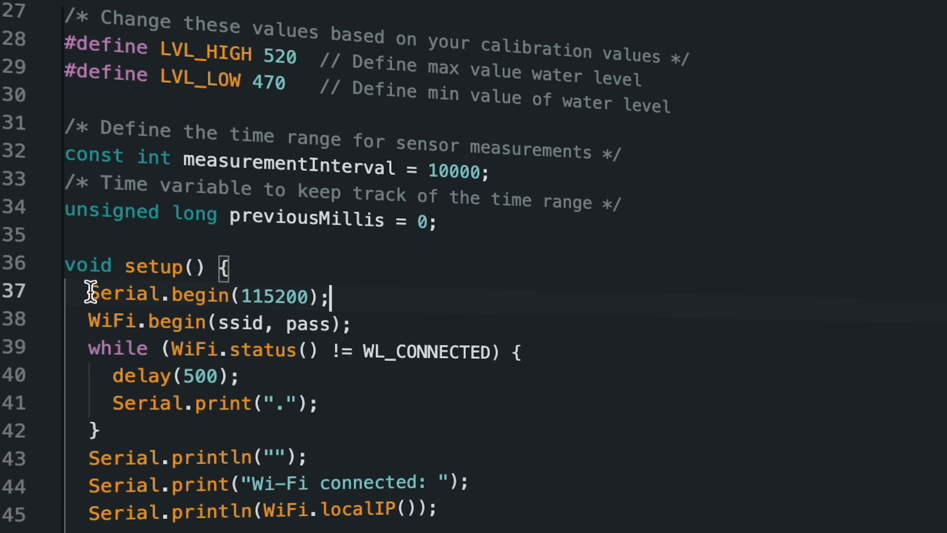
{"action": "scroll", "scroll_direction": "down", "scroll_amount": 3}
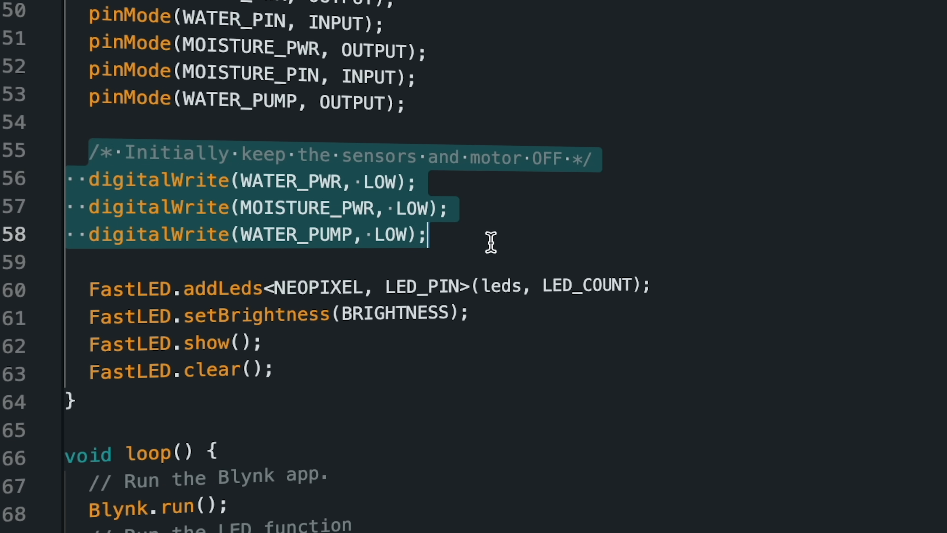
{"action": "scroll", "scroll_direction": "down", "scroll_amount": 3}
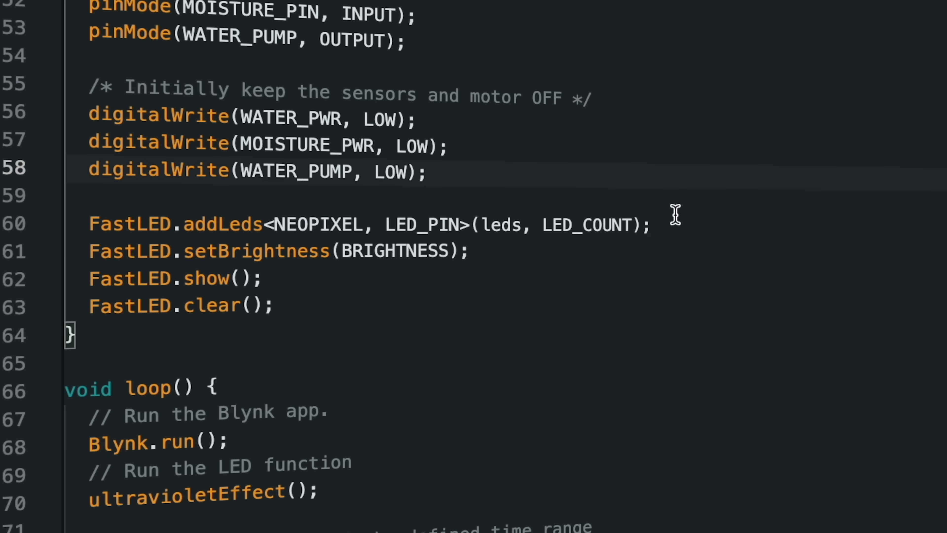
{"action": "mouse_move", "coordinate": [91, 225]}
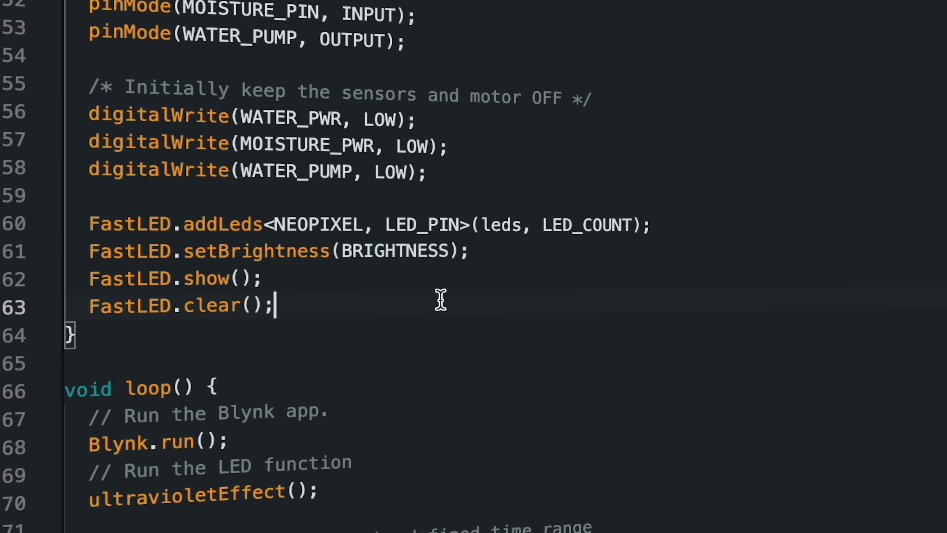
Go over the loop's time-range check and the soil moisture reading step
{"action": "scroll", "scroll_direction": "down", "scroll_amount": 3}
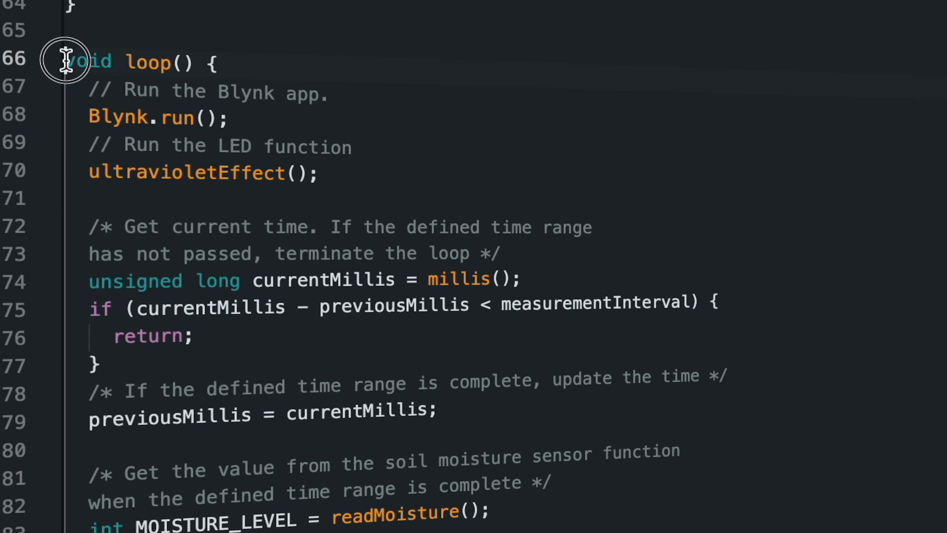
{"action": "left_click_drag", "start_coordinate": [66, 58], "coordinate": [350, 146]}
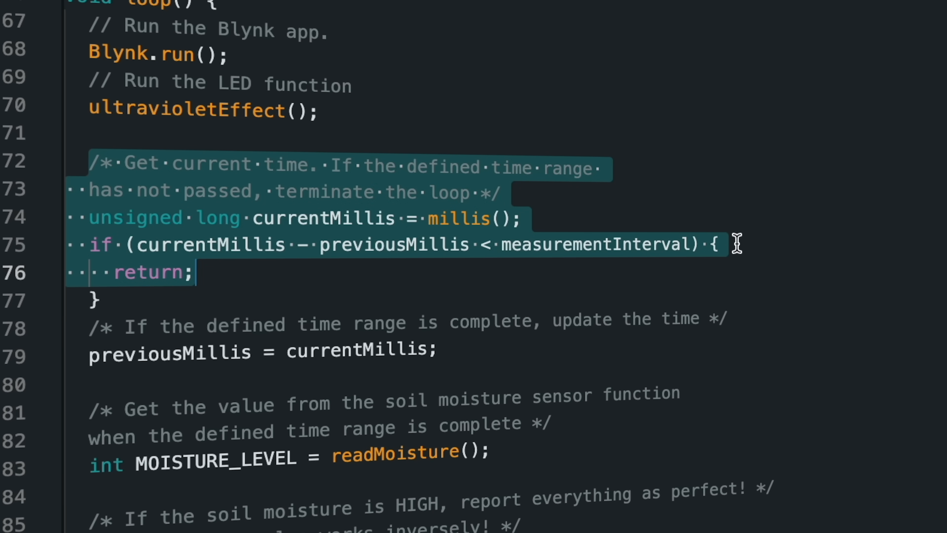
{"action": "left_click", "coordinate": [87, 329]}
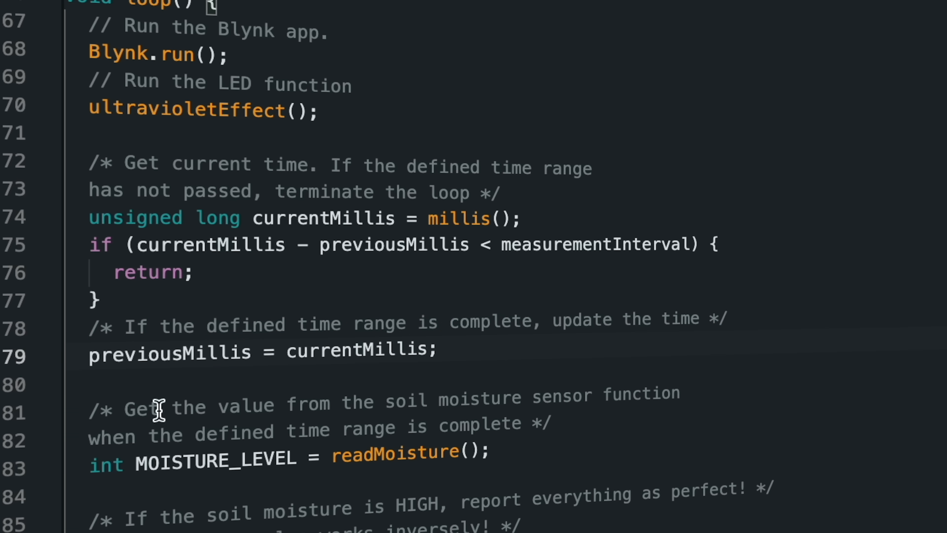
{"action": "left_click", "coordinate": [489, 452]}
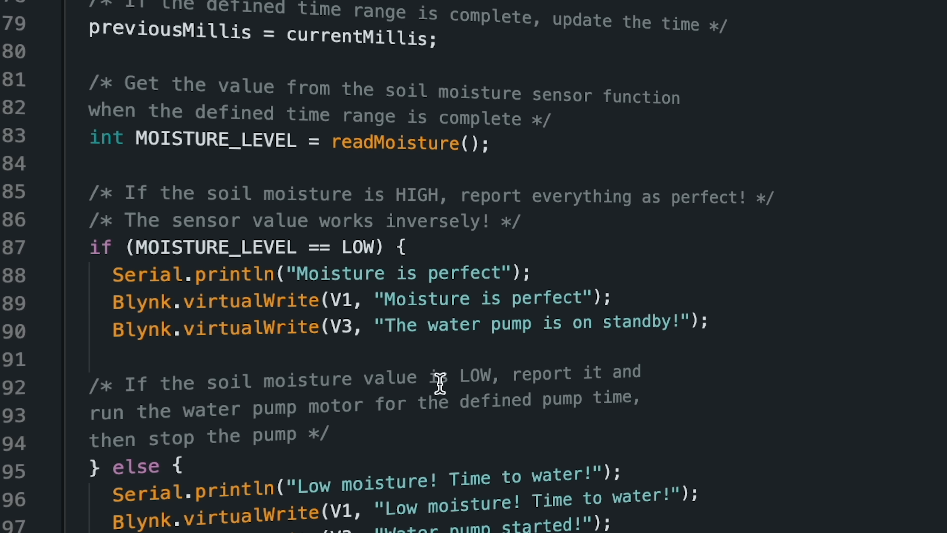
{"action": "left_click_drag", "start_coordinate": [89, 194], "coordinate": [477, 274]}
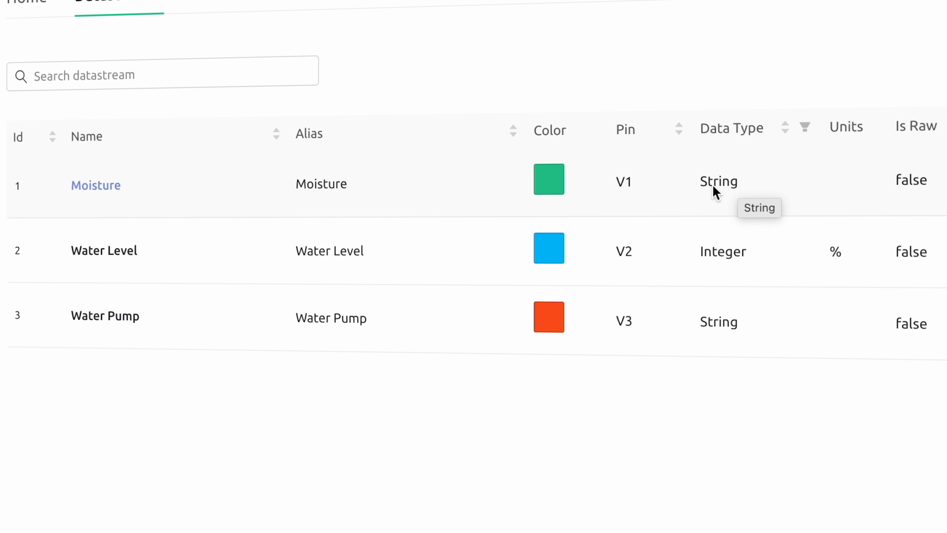
{"action": "mouse_move", "coordinate": [732, 264]}
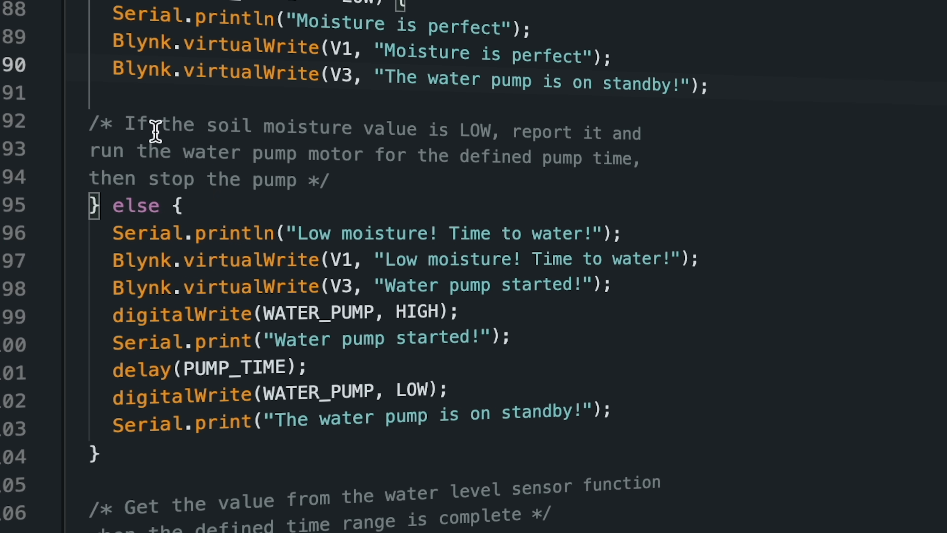
Cover the pump delay call, then pick PCBComponent_1 from Wemos_D1_Mini.PcbLib as the footprint
{"action": "double_click", "coordinate": [475, 129]}
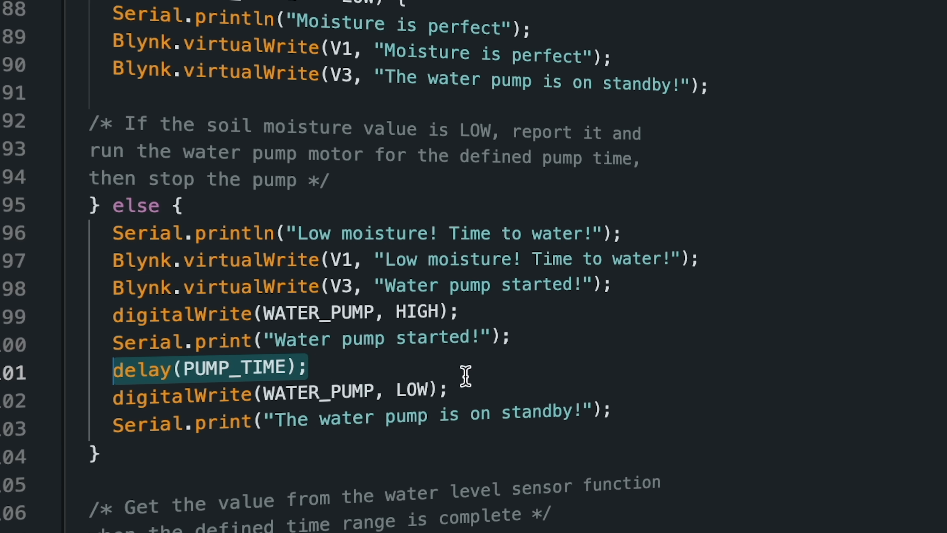
{"action": "scroll", "scroll_direction": "down", "scroll_amount": 3}
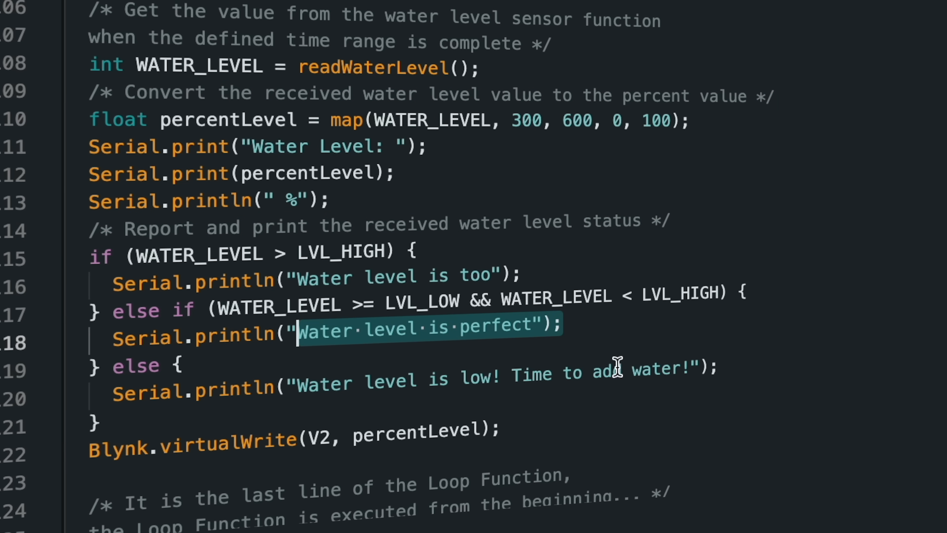
{"action": "left_click", "coordinate": [320, 436]}
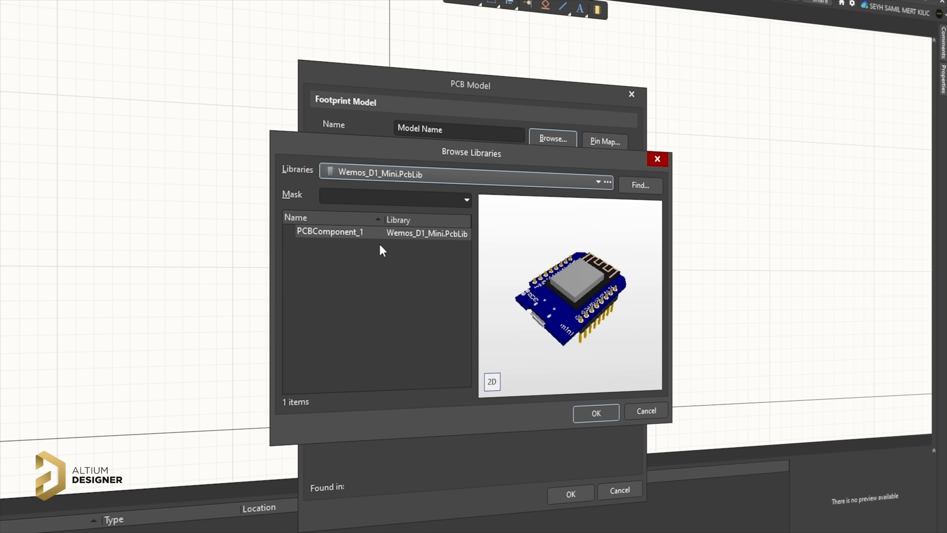
{"action": "left_click", "coordinate": [594, 412]}
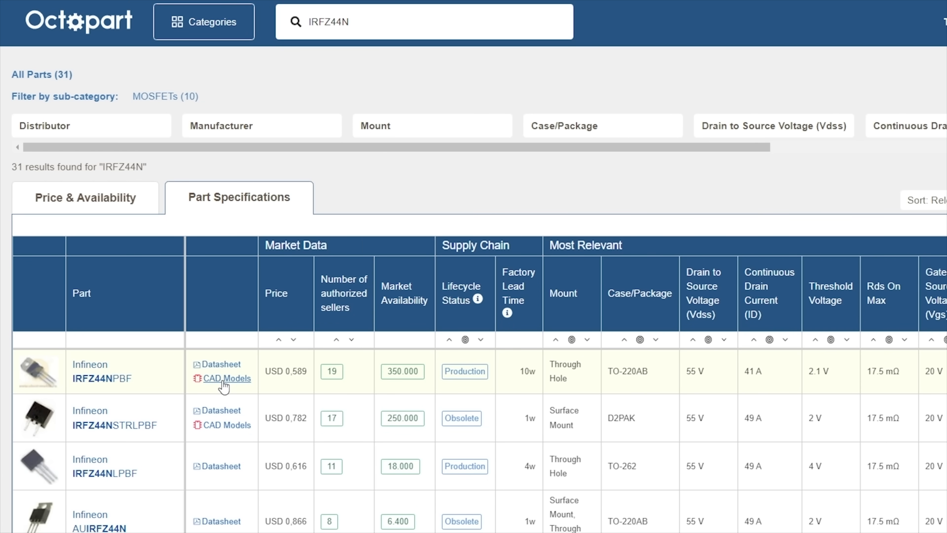
Open the CAD Models link for the Infineon IRFZ44NPBF from the IRFZ44N results
{"action": "left_click", "coordinate": [103, 379]}
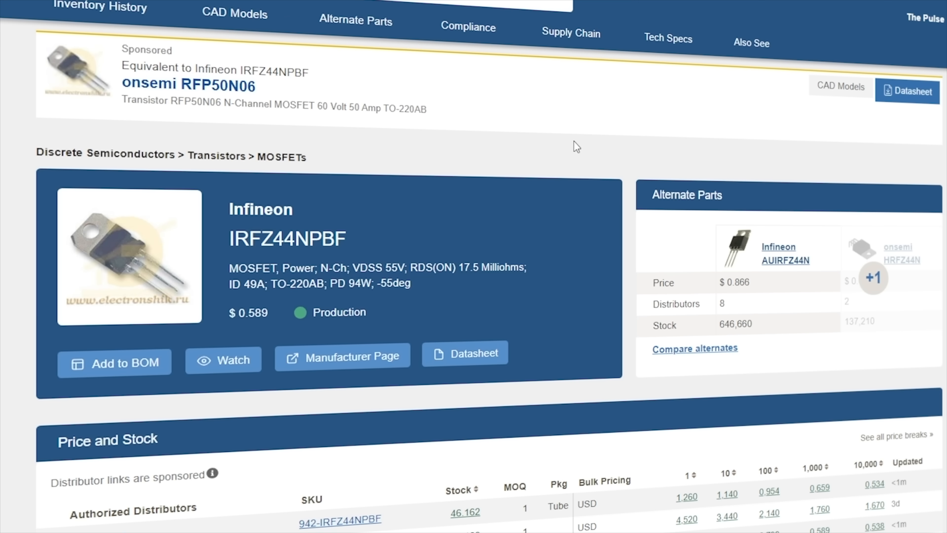
{"action": "left_click", "coordinate": [234, 13]}
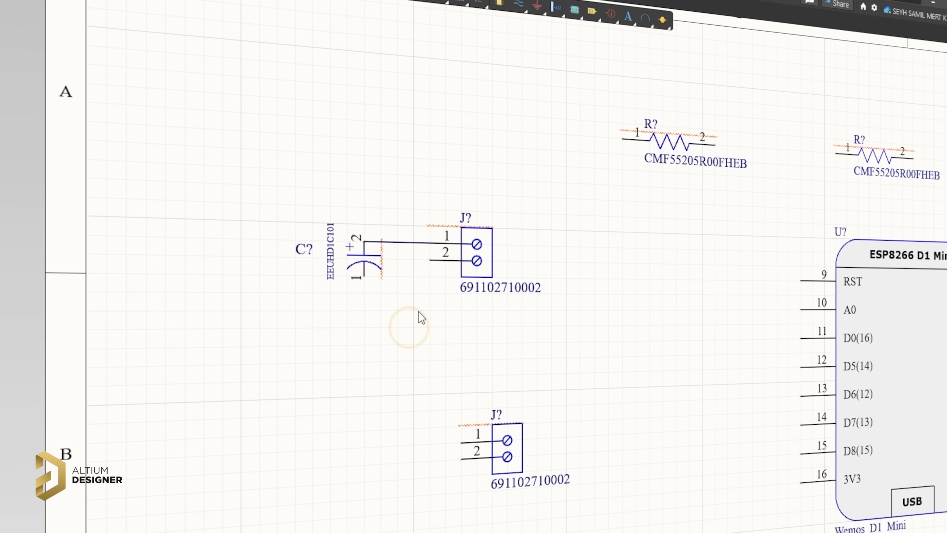
Reach the board layout with all footprints placed inside the outline, ratsnest unrouted
{"action": "scroll", "scroll_direction": "down", "scroll_amount": 3}
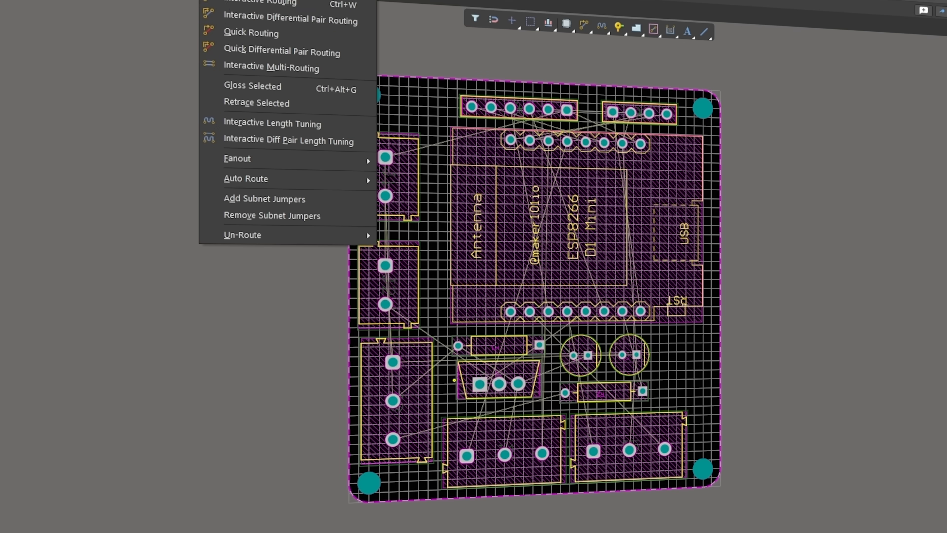
Run Auto Route All and confirm all 32 connections routed with no failures in Messages
{"action": "left_click", "coordinate": [245, 178]}
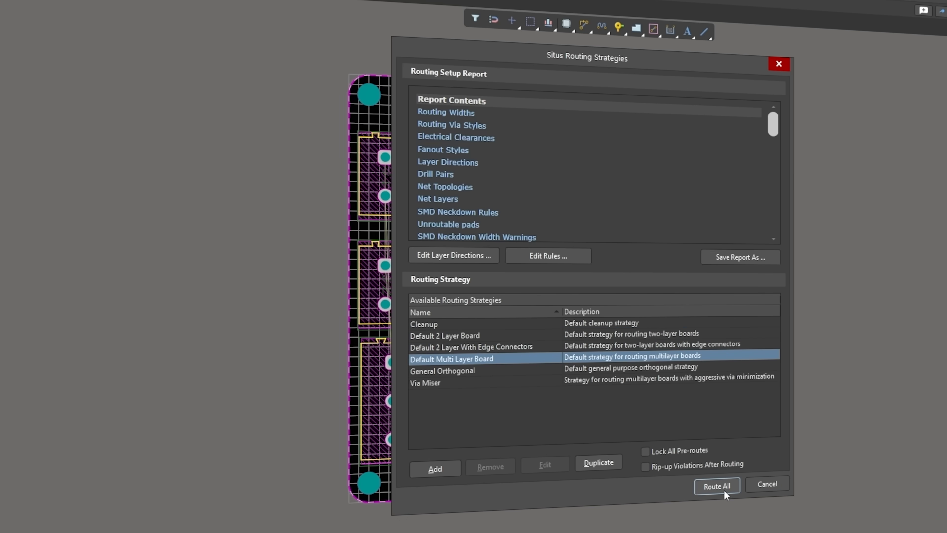
{"action": "left_click", "coordinate": [716, 485]}
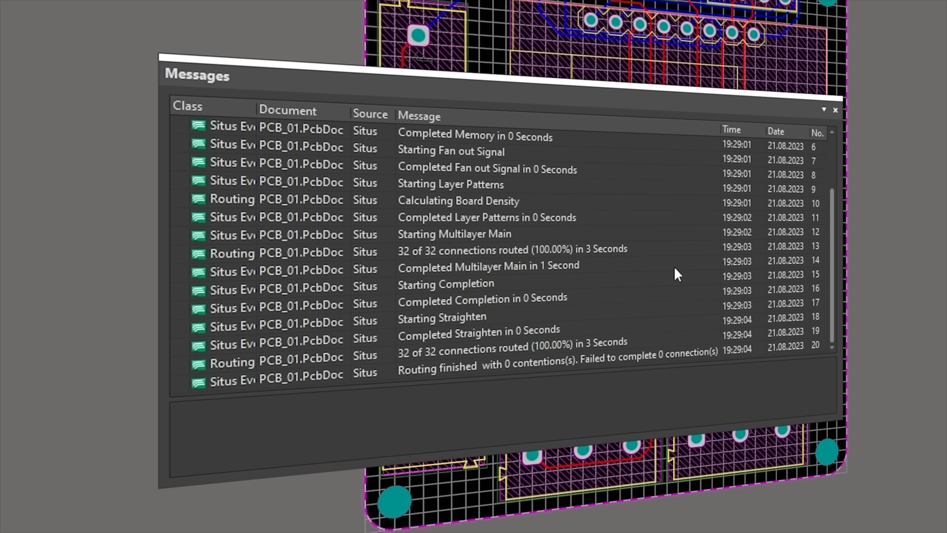
{"action": "mouse_move", "coordinate": [590, 369]}
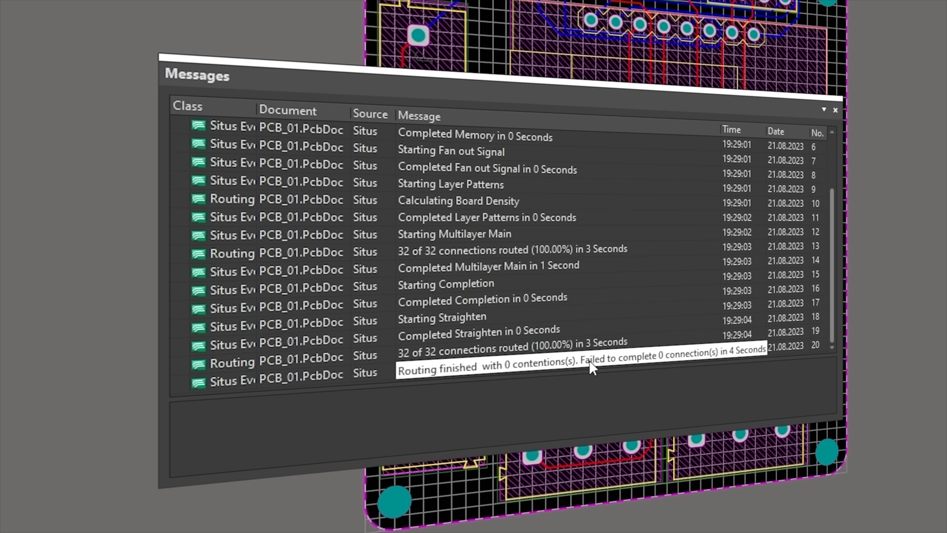
{"action": "left_click", "coordinate": [483, 353]}
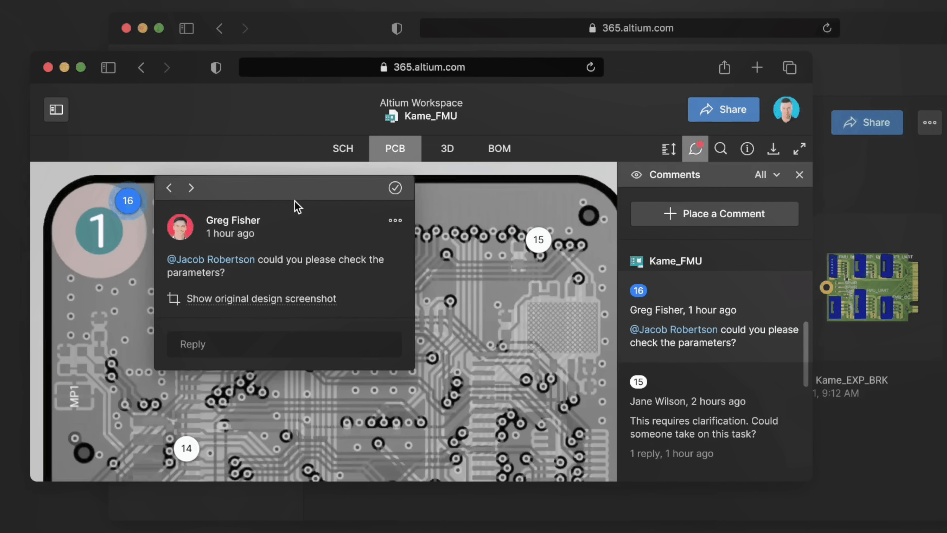
{"action": "type", "text": "@gr"}
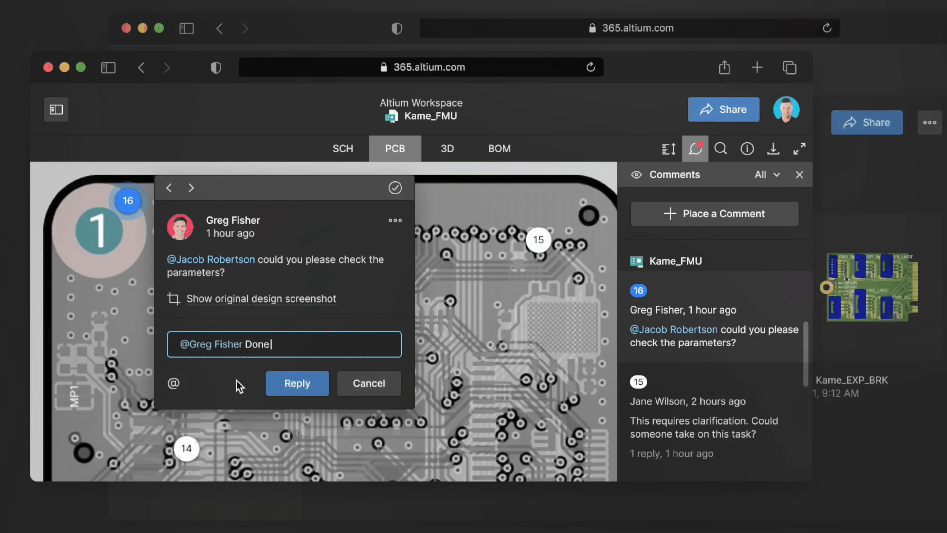
{"action": "left_click", "coordinate": [297, 382]}
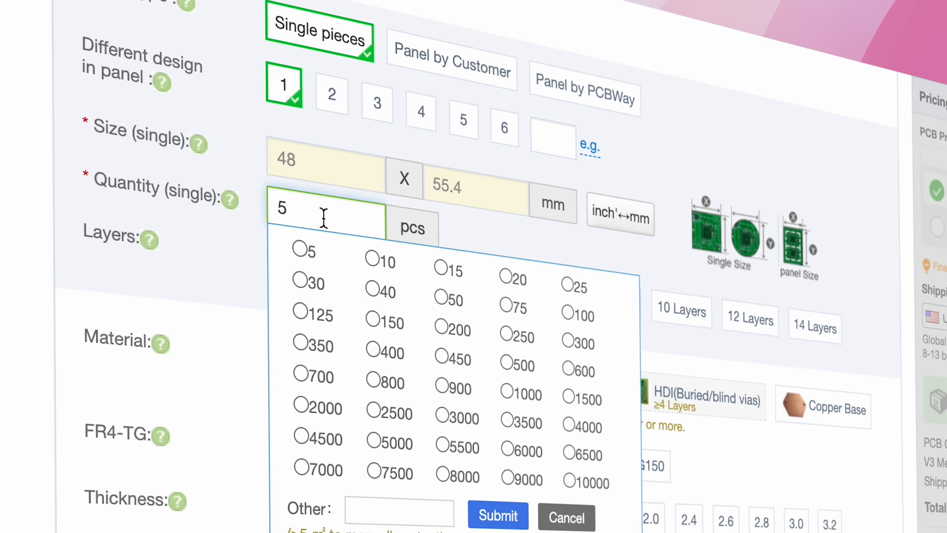
Set the PCBWay order to 5 boards, black solder mask, white silkscreen and HASL with lead
{"action": "scroll", "scroll_direction": "down", "scroll_amount": 3}
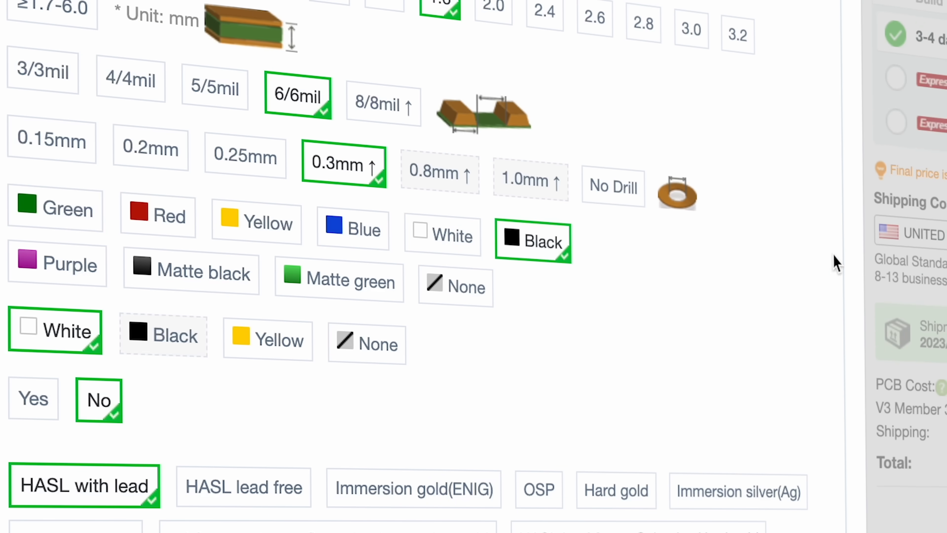